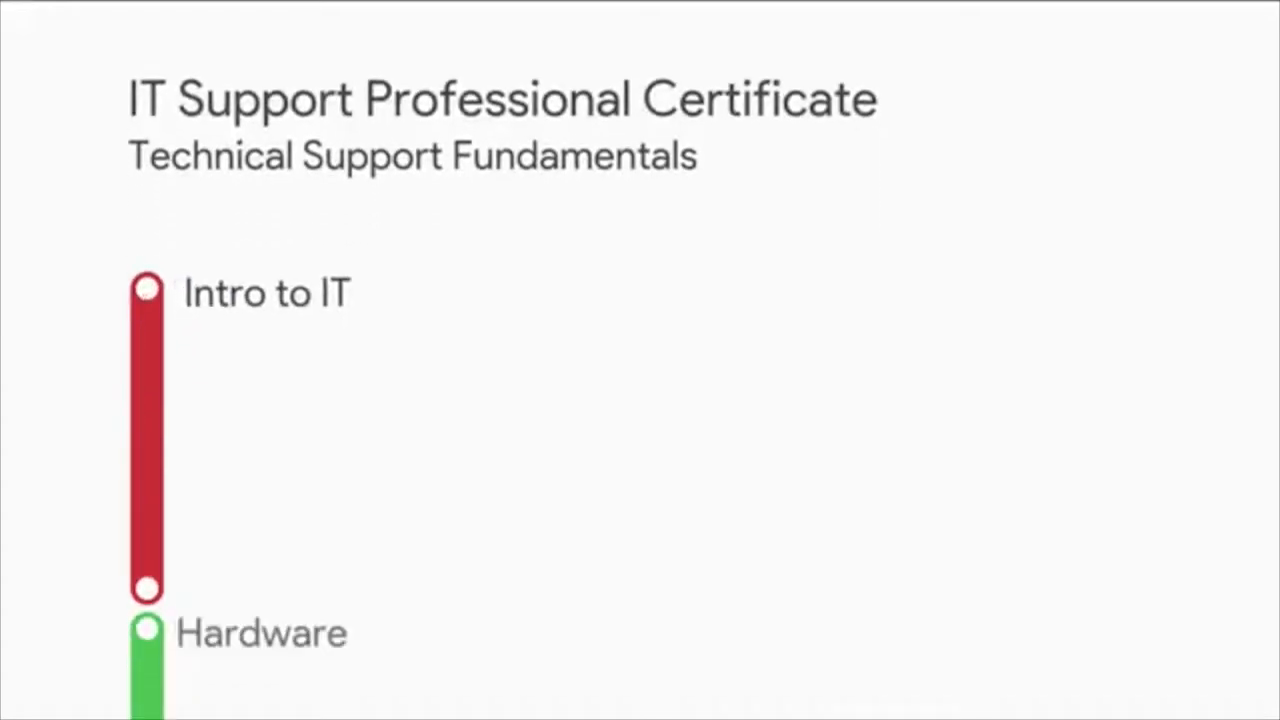
{"action": "scroll", "scroll_direction": "down", "scroll_amount": 3}
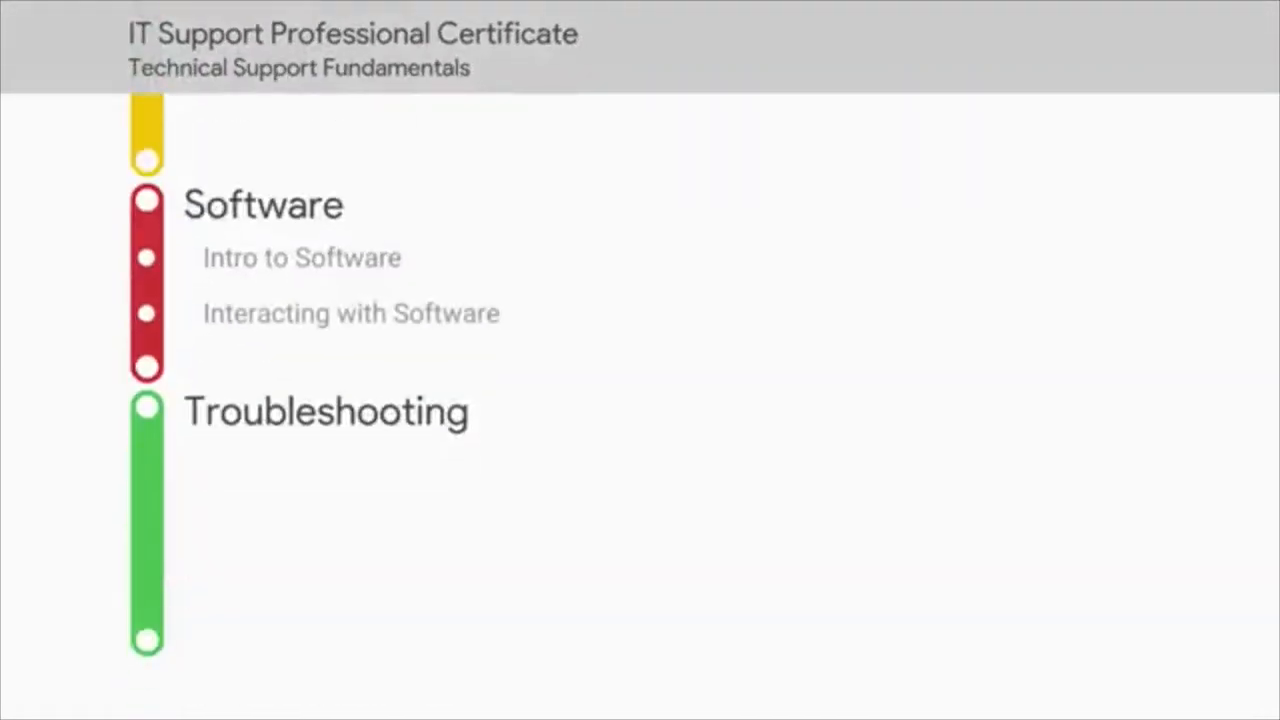